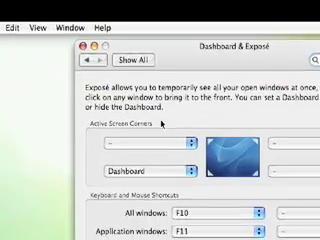
Enter 'defaults write com.apple.dashboard devmode YES' at the bash prompt
scroll(down, 3)
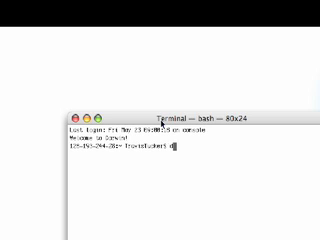
text(defaults)
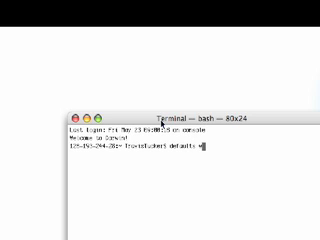
text(write com.apple.dashboard devmode YES)
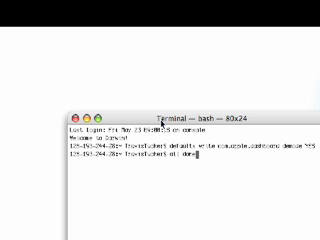
Run the Dashboard devmode command so widgets can sit on the desktop
key(Return)
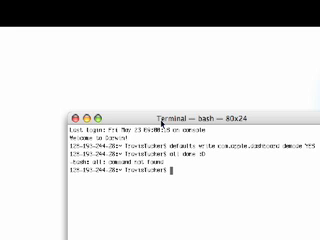